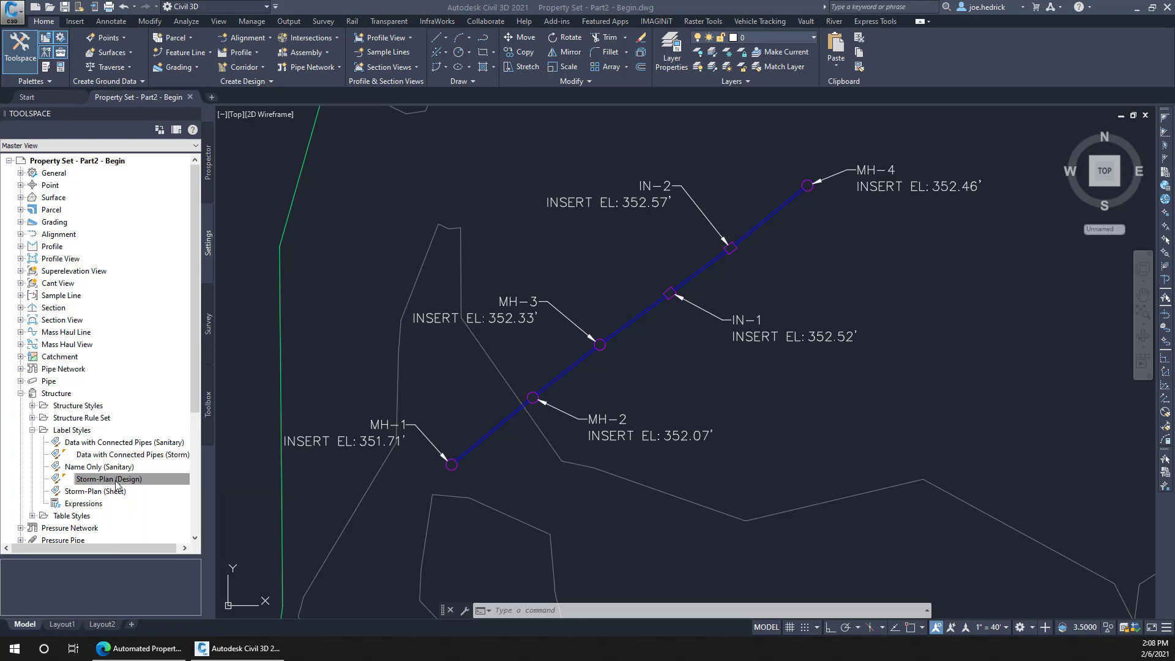
- Open the Storm-Plan (Design) structure label style from Toolspace for editing
double_click(110, 479)
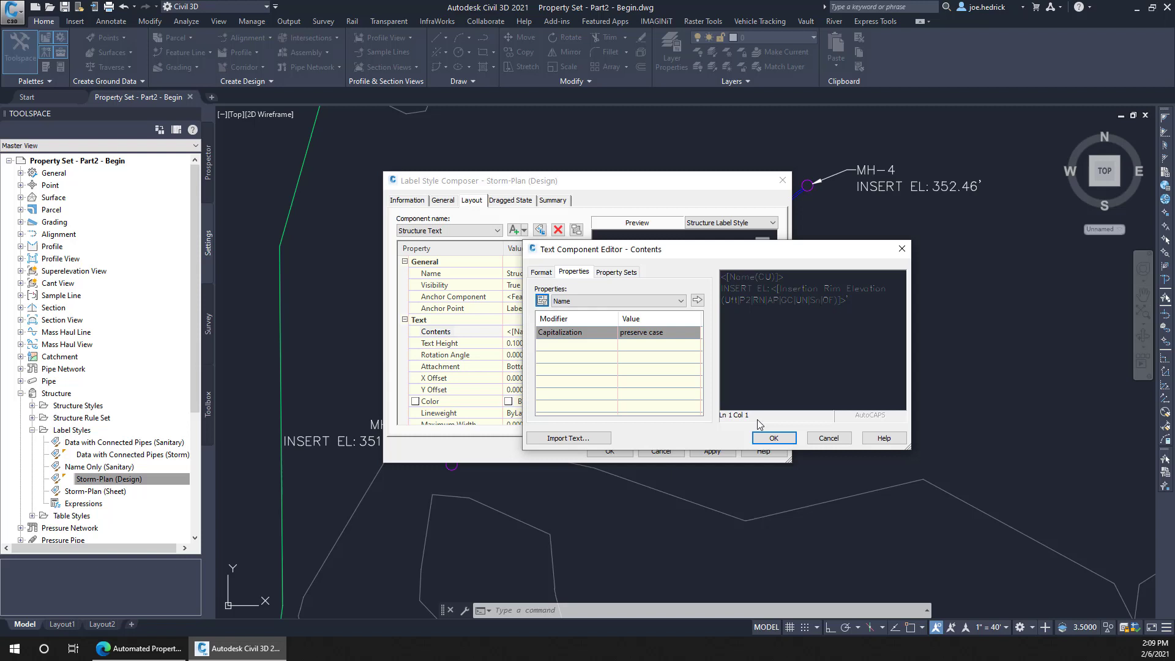
mouse_move(624, 282)
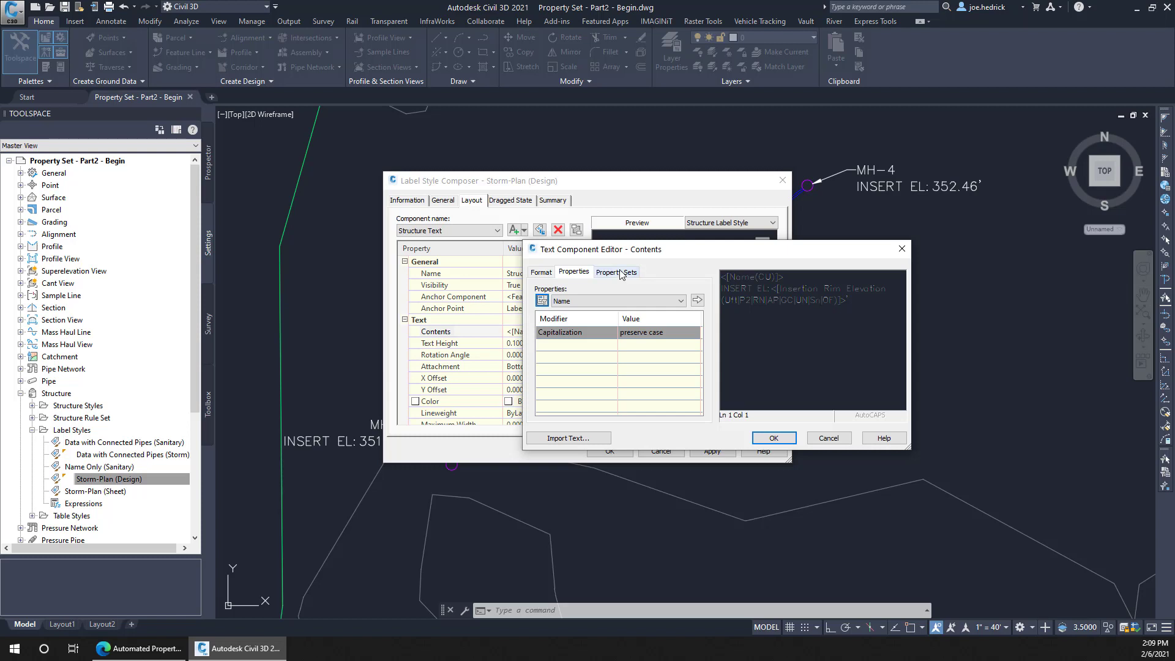
- Add a 'FORM GRADE:' line inserting the SUDAS FG FormGrade property value
click(615, 271)
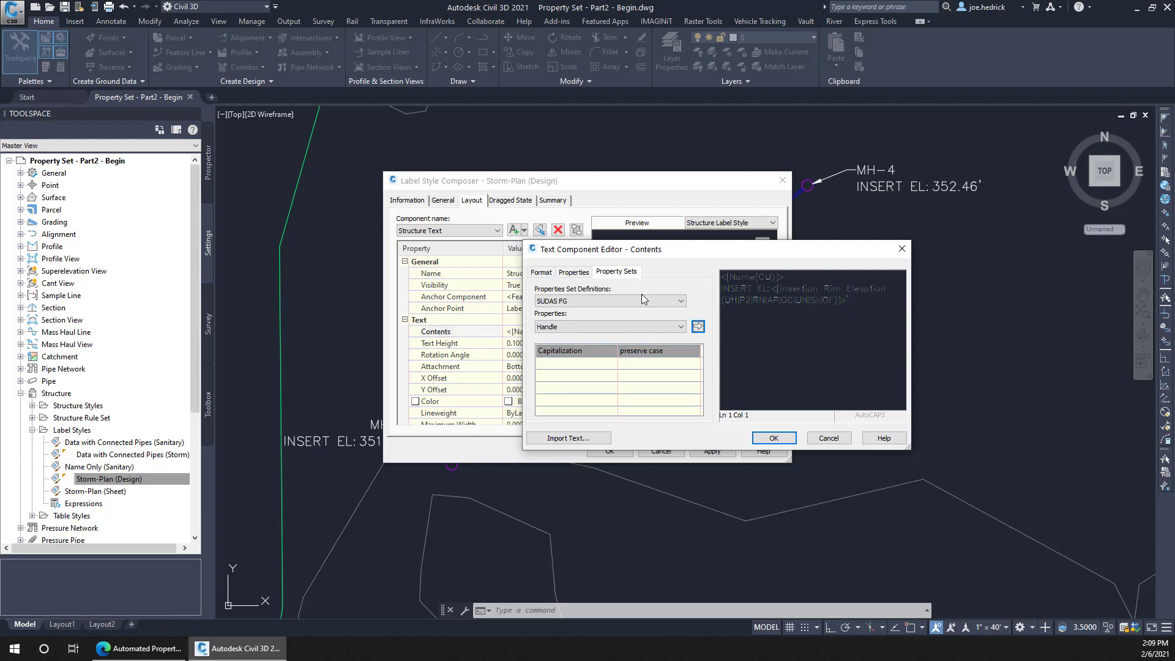
click(678, 326)
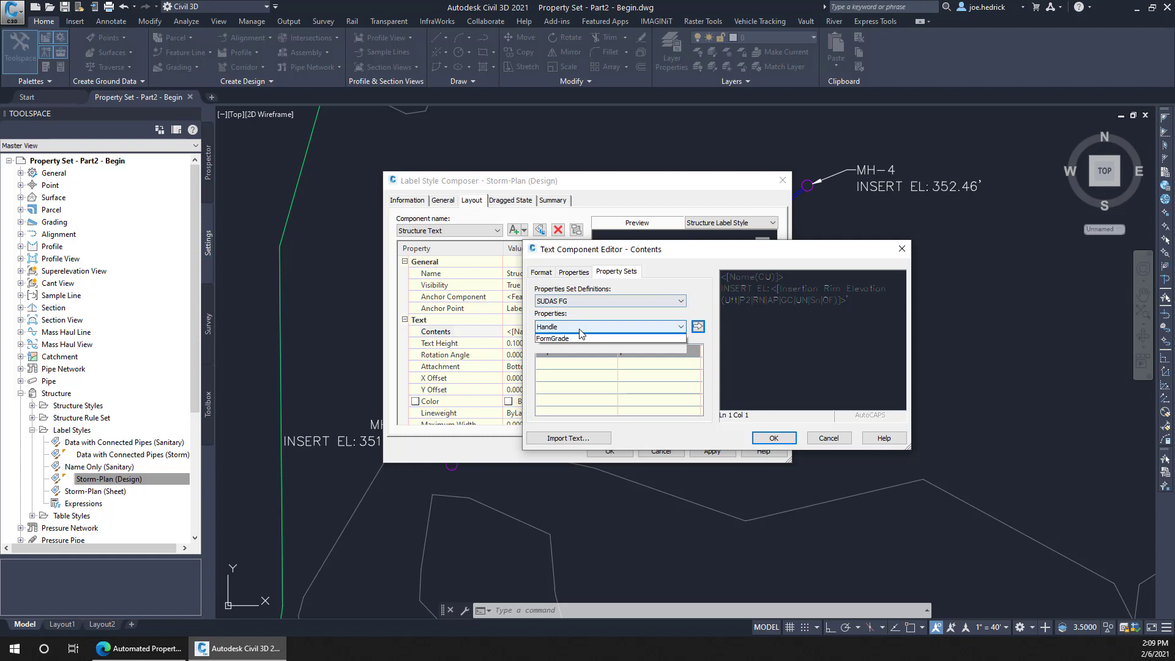
click(552, 338)
text(FORM GRADE)
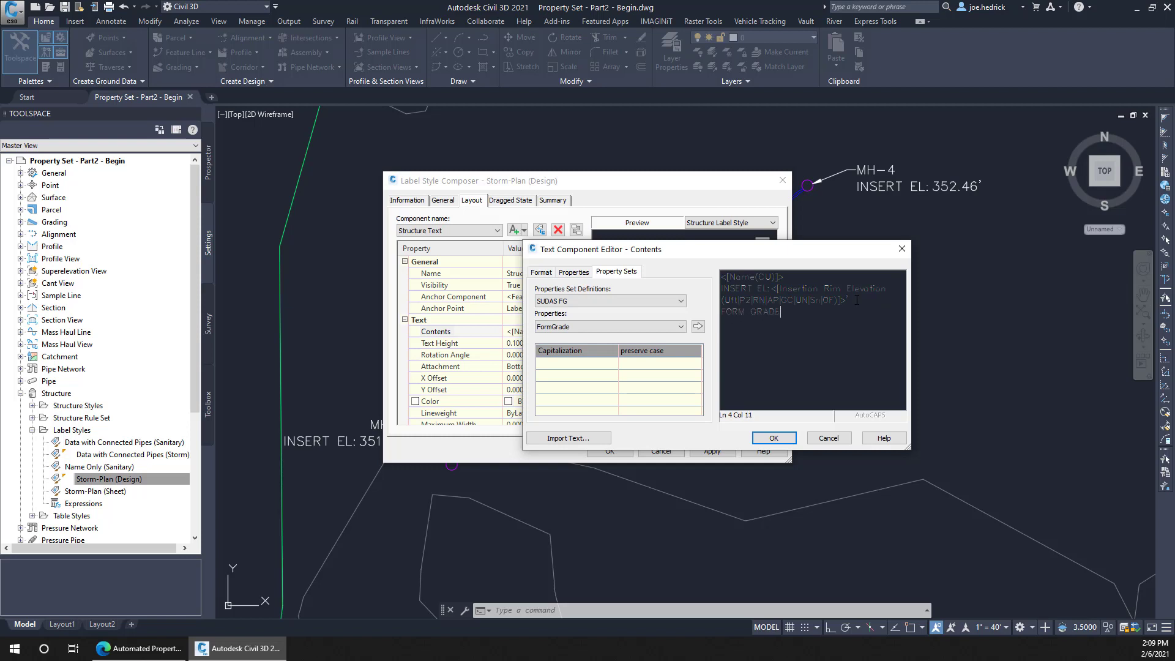
click(697, 326)
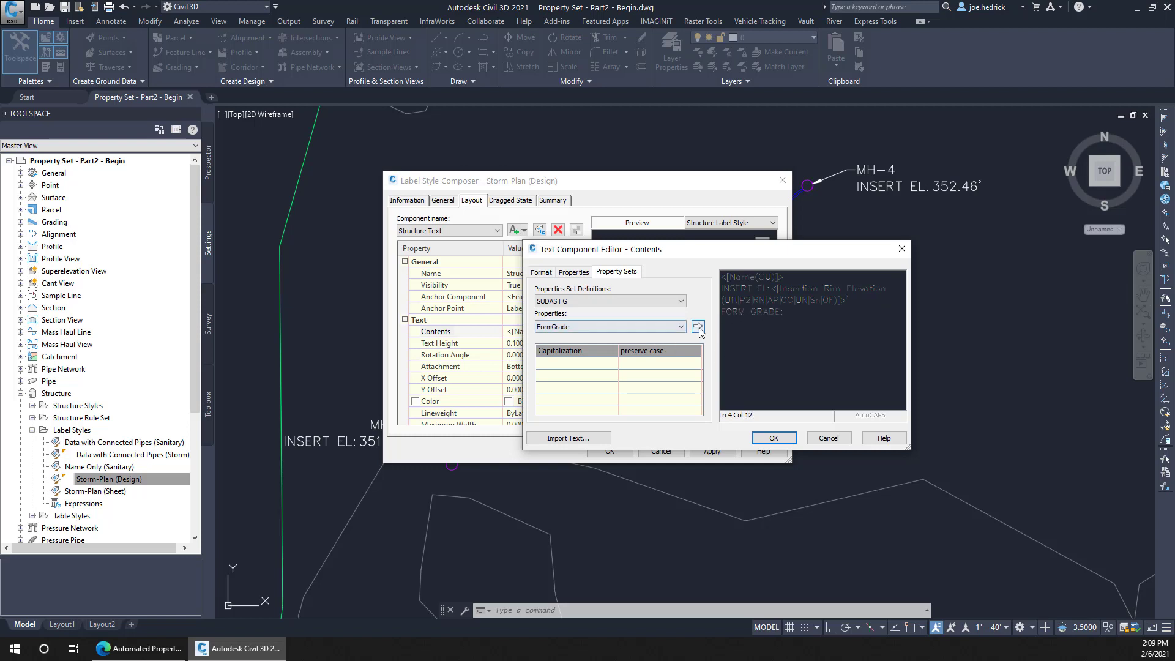
click(697, 326)
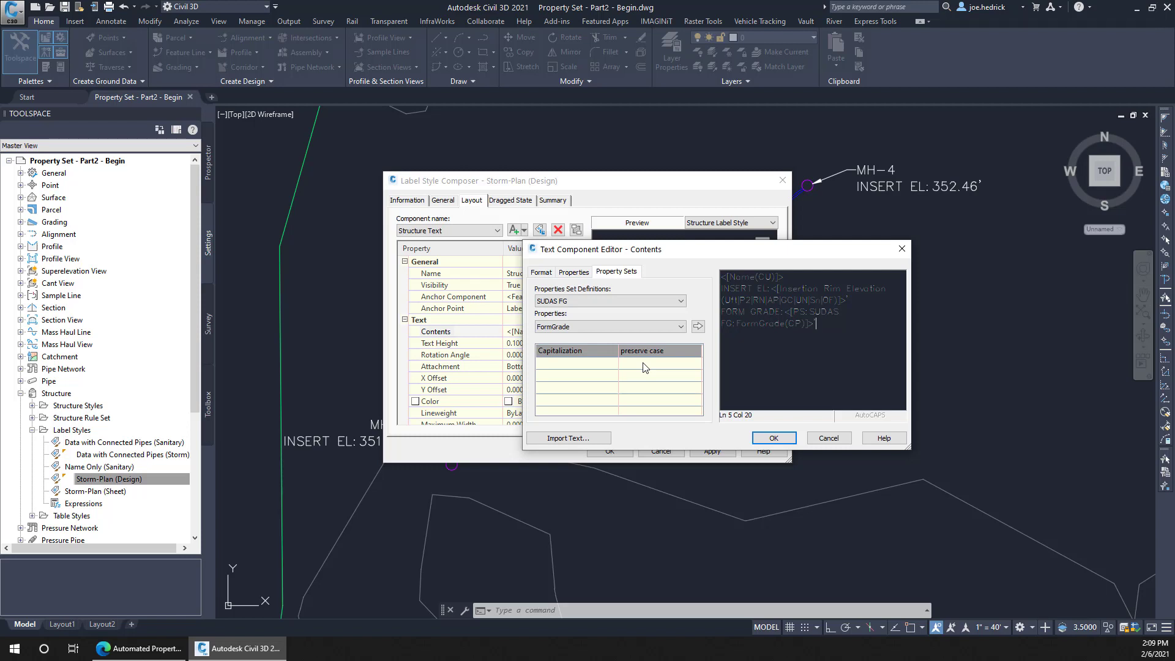
click(772, 438)
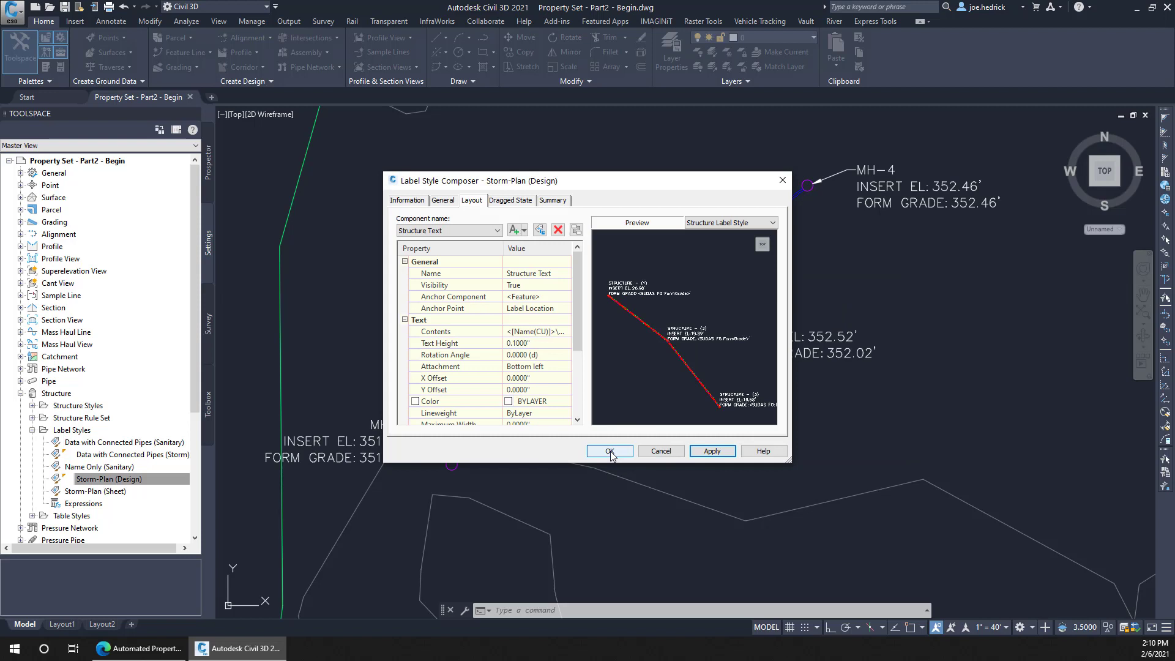
- Commit the Storm-Plan (Design) label style edits in the Label Style Composer
click(609, 451)
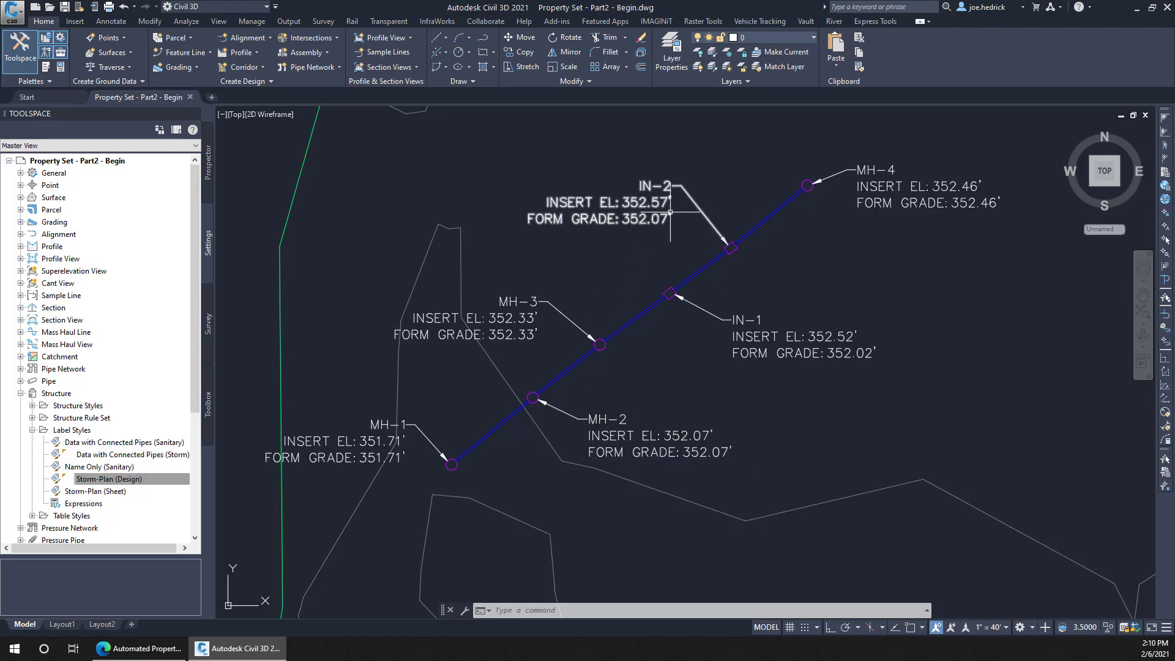
mouse_move(727, 248)
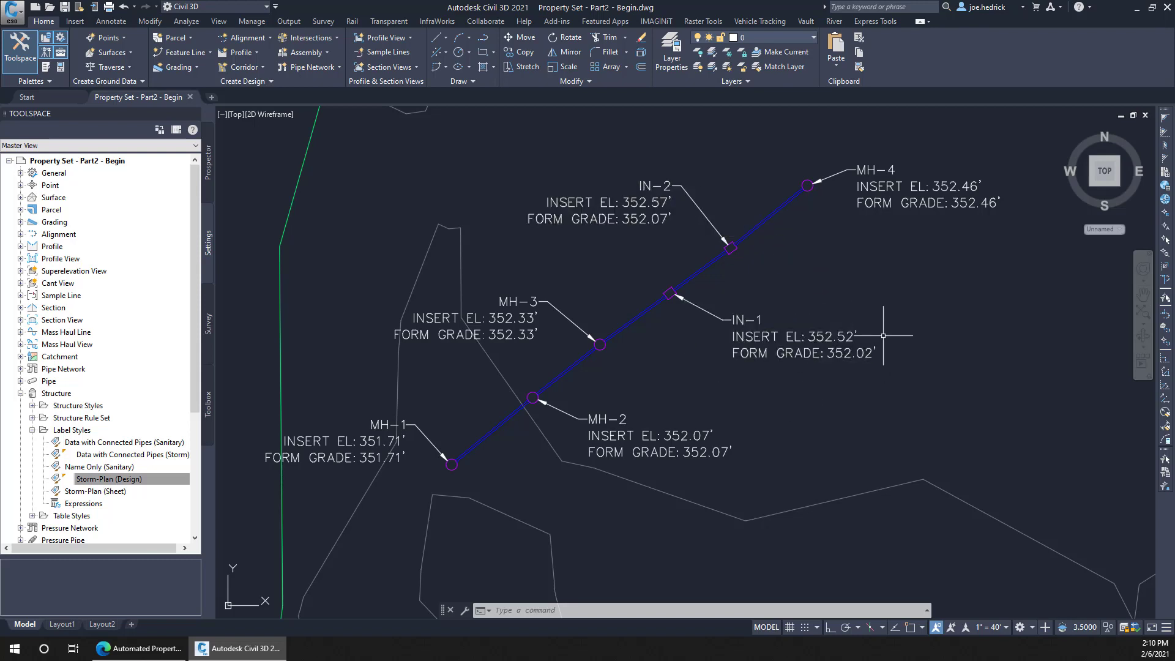
mouse_move(909, 309)
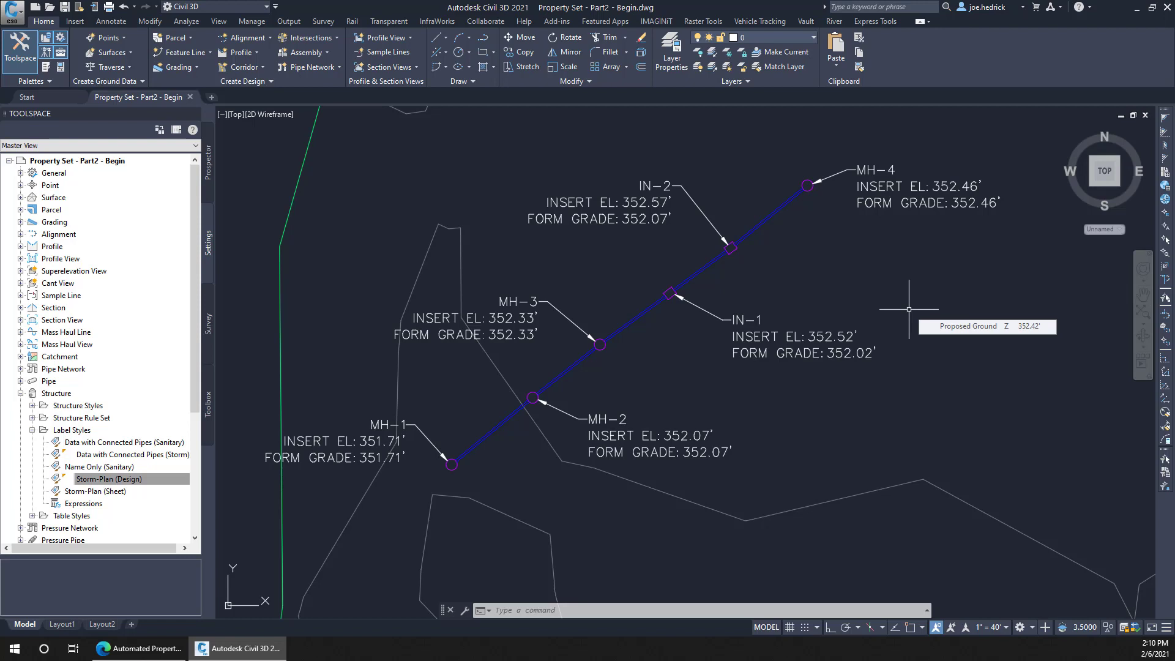
mouse_move(917, 133)
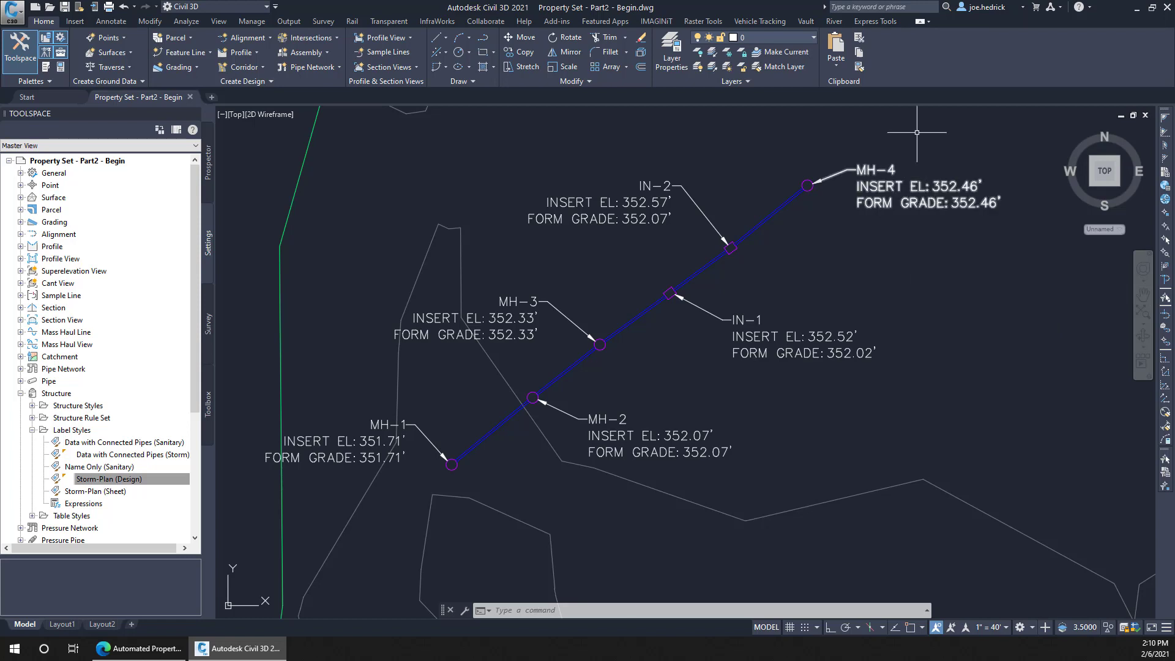
mouse_move(903, 248)
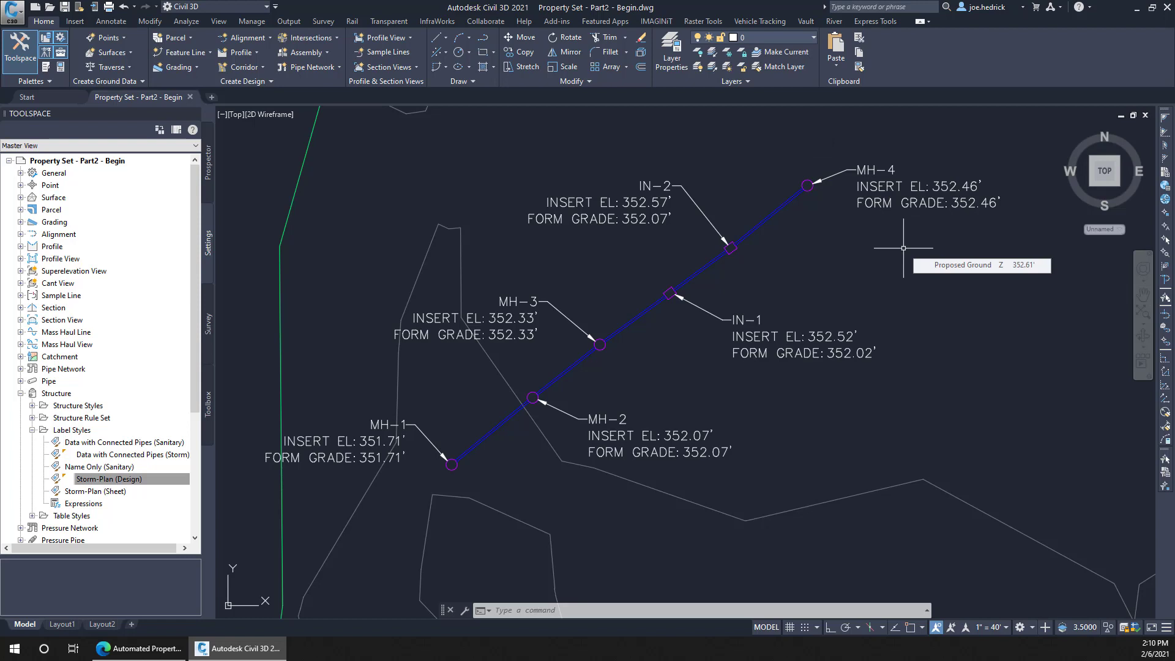
mouse_move(864, 288)
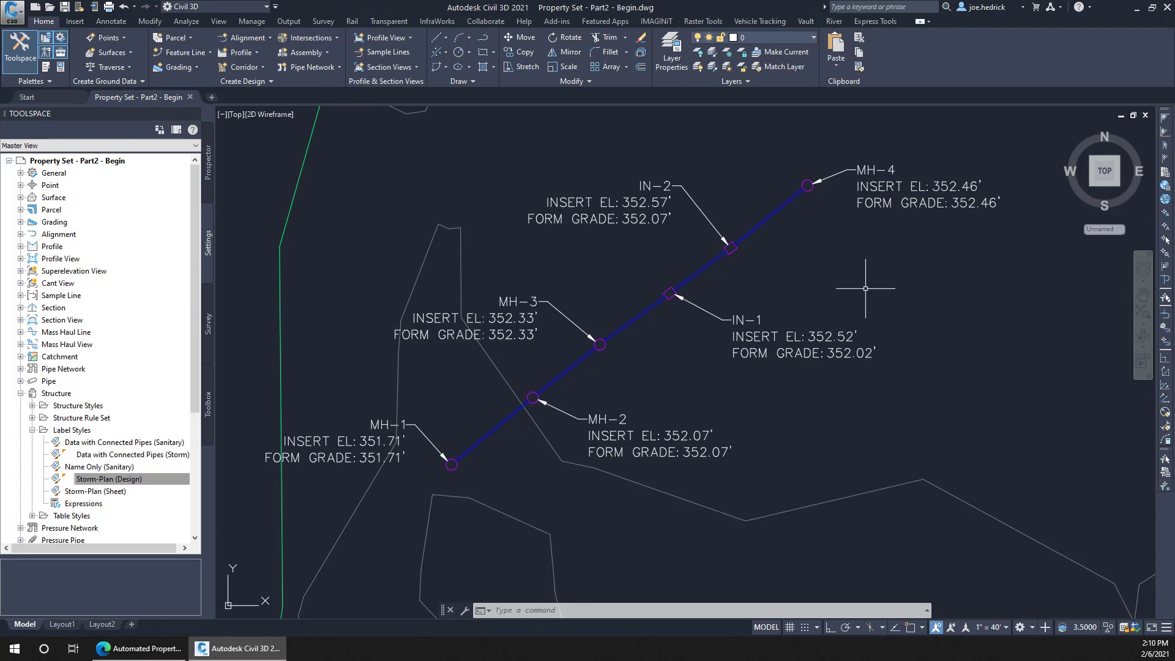
mouse_move(866, 287)
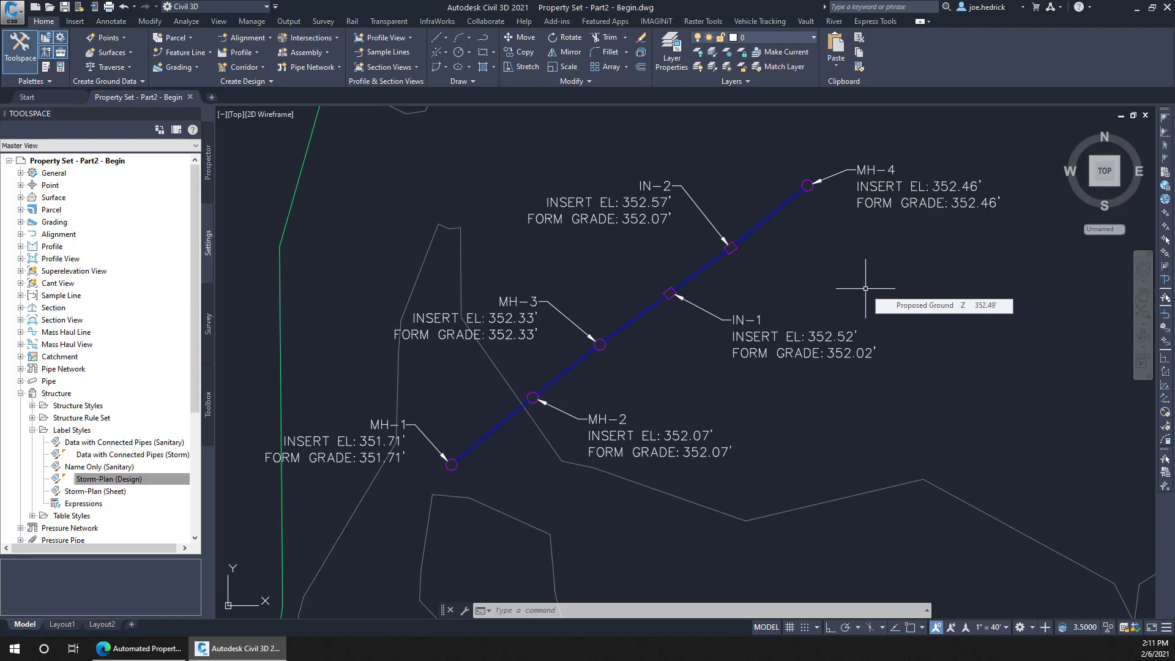
mouse_move(894, 361)
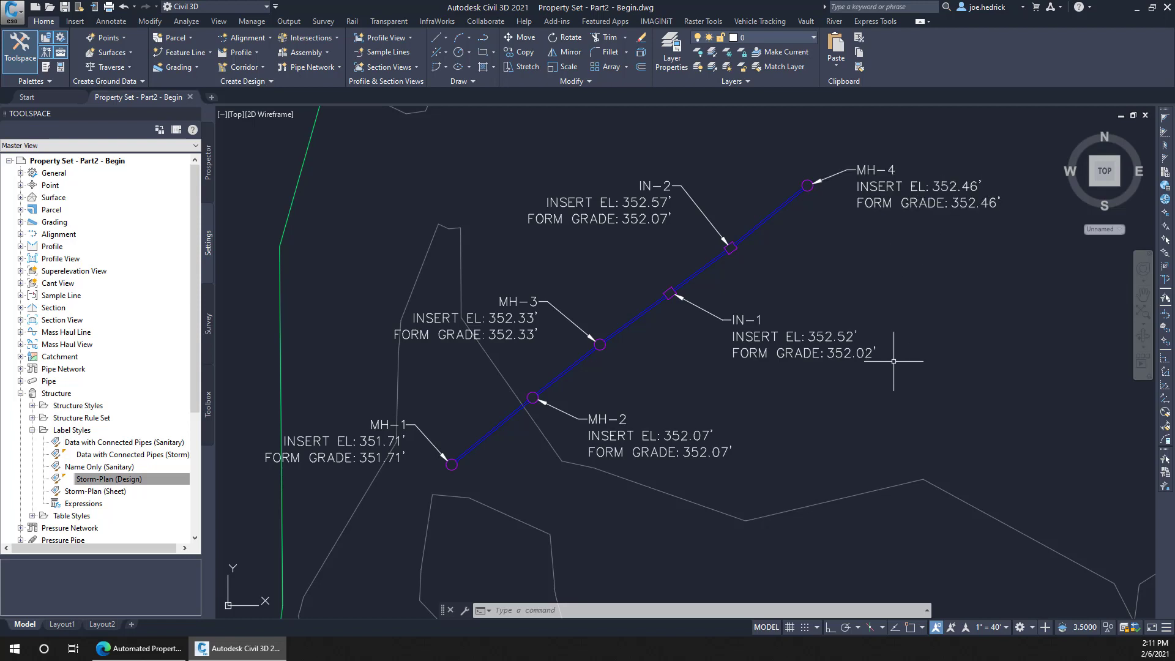
mouse_move(882, 387)
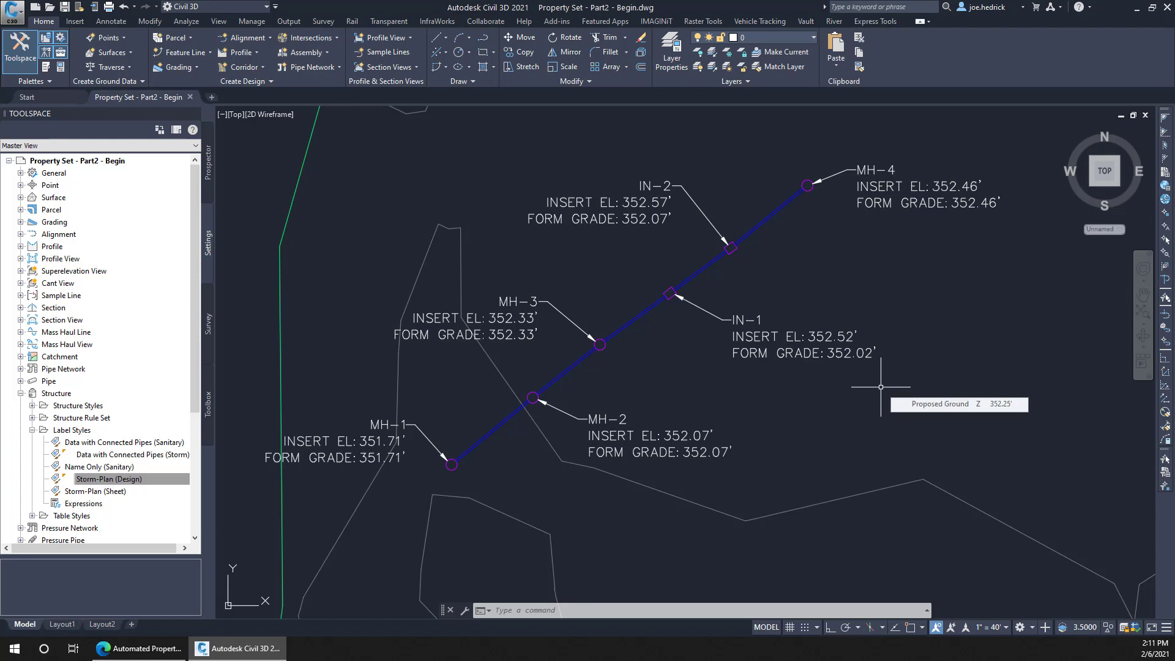
mouse_move(888, 376)
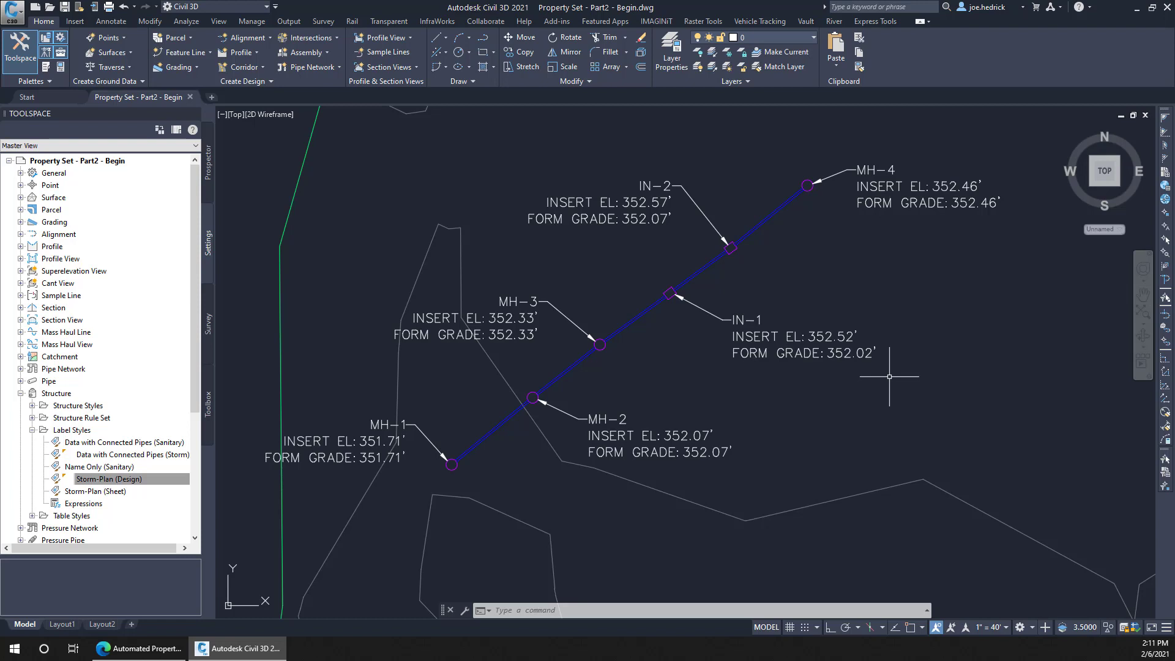
mouse_move(875, 370)
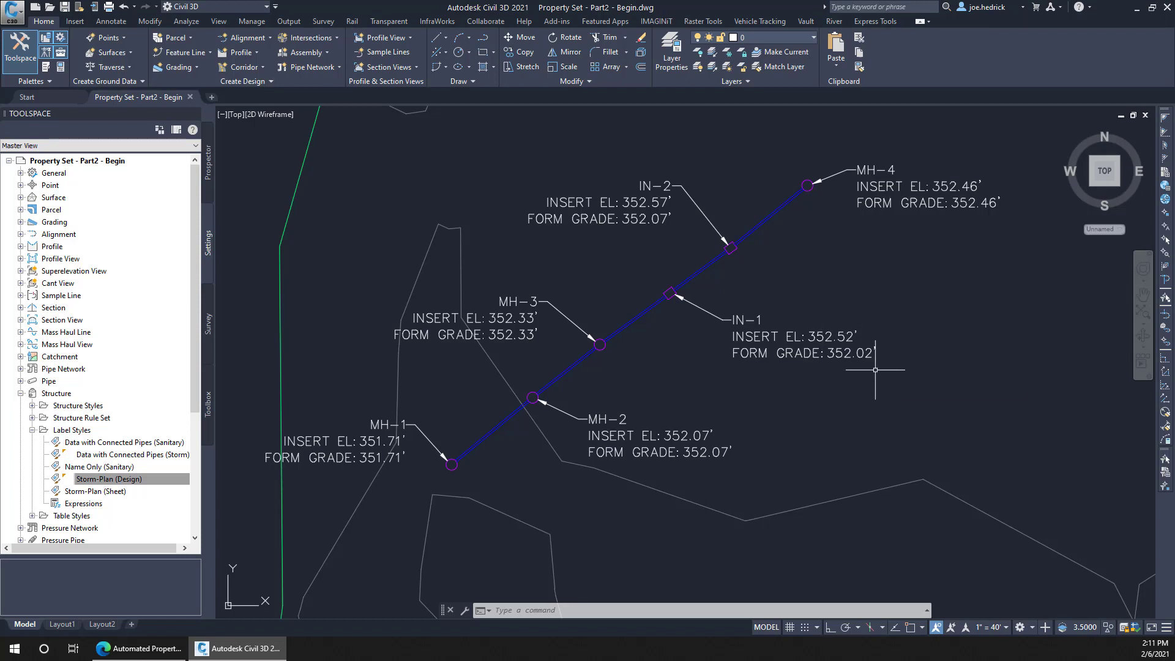
mouse_move(972, 167)
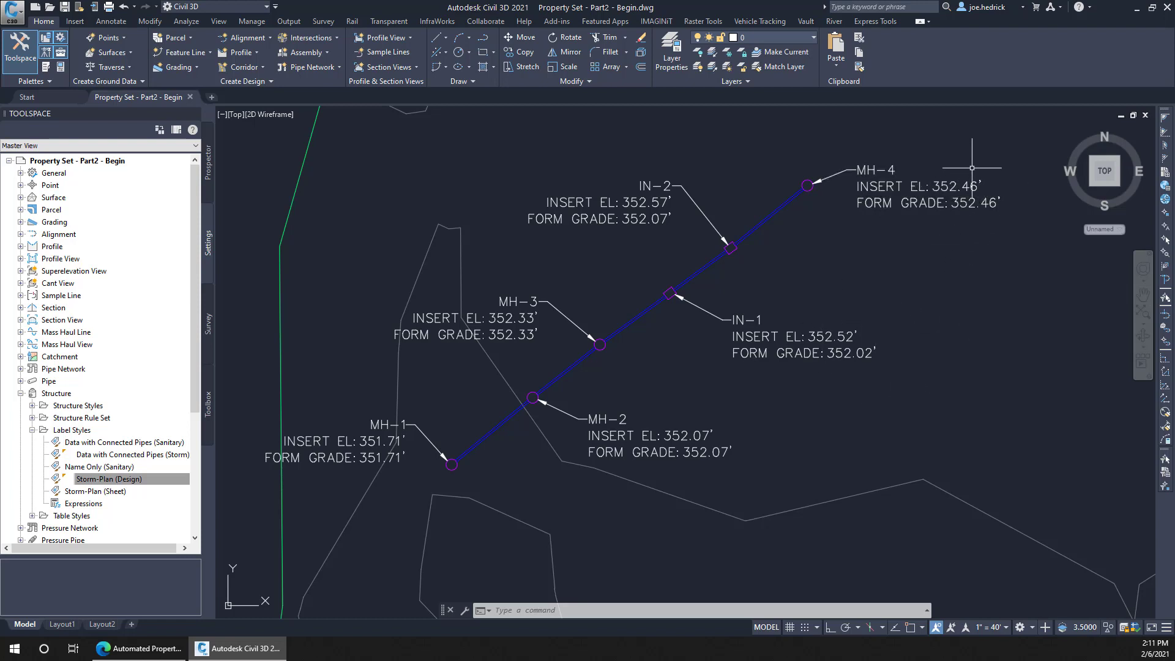
mouse_move(972, 248)
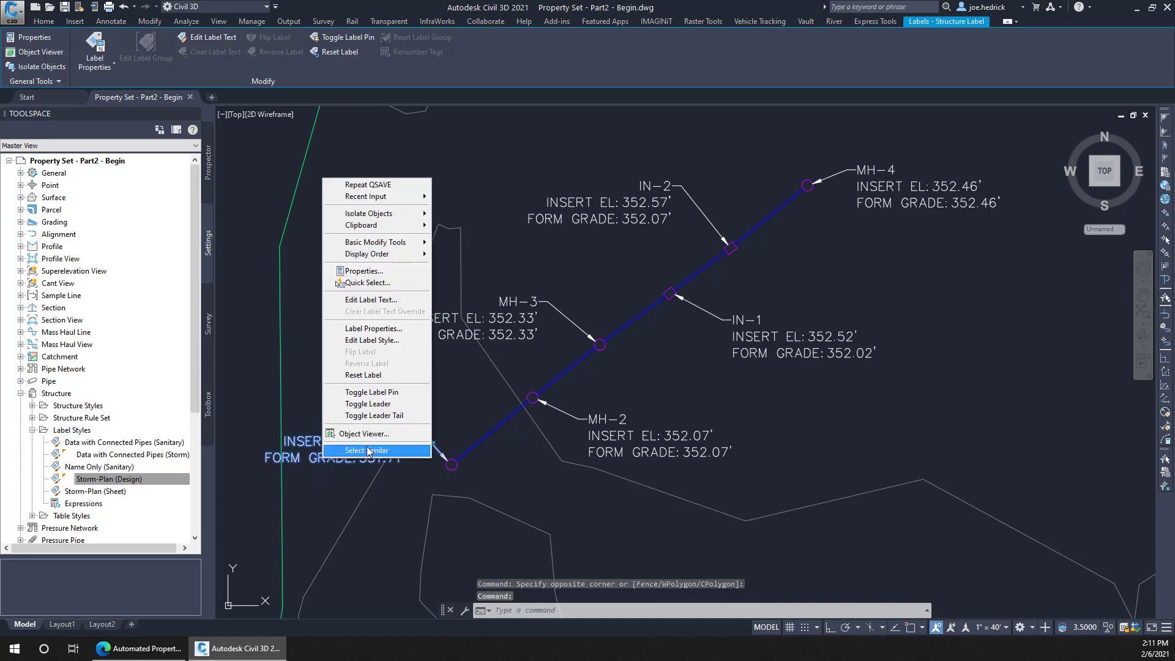
- Select all similar structure labels and set their style to Storm-Plan (Sheet)
click(367, 451)
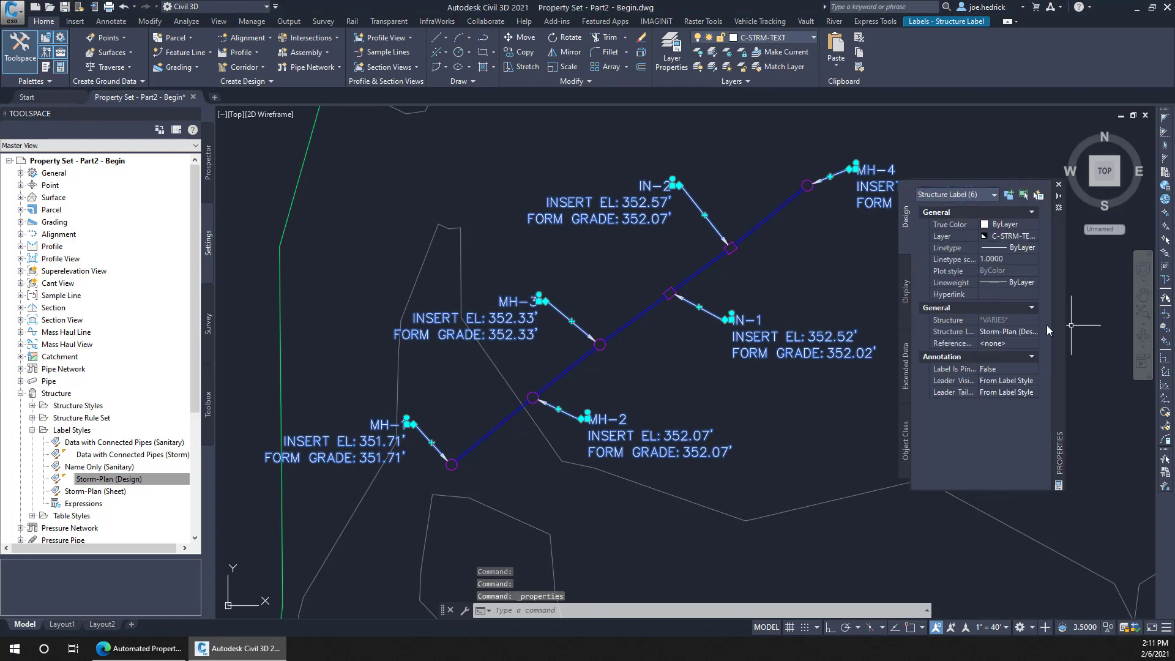
click(1032, 331)
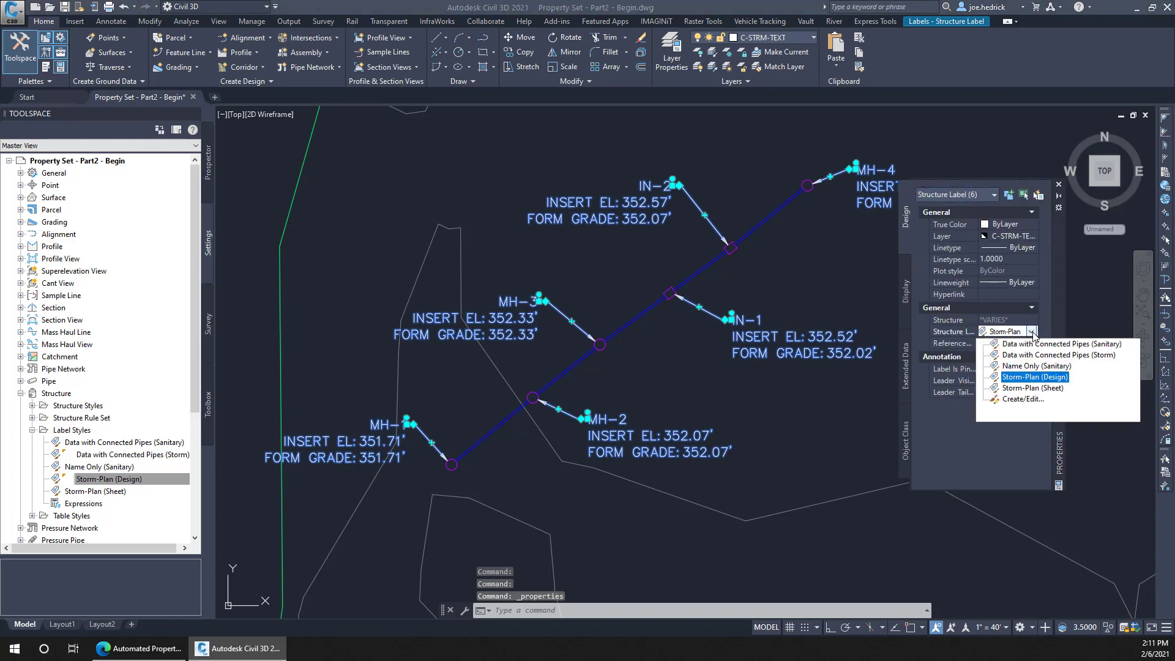
click(1034, 377)
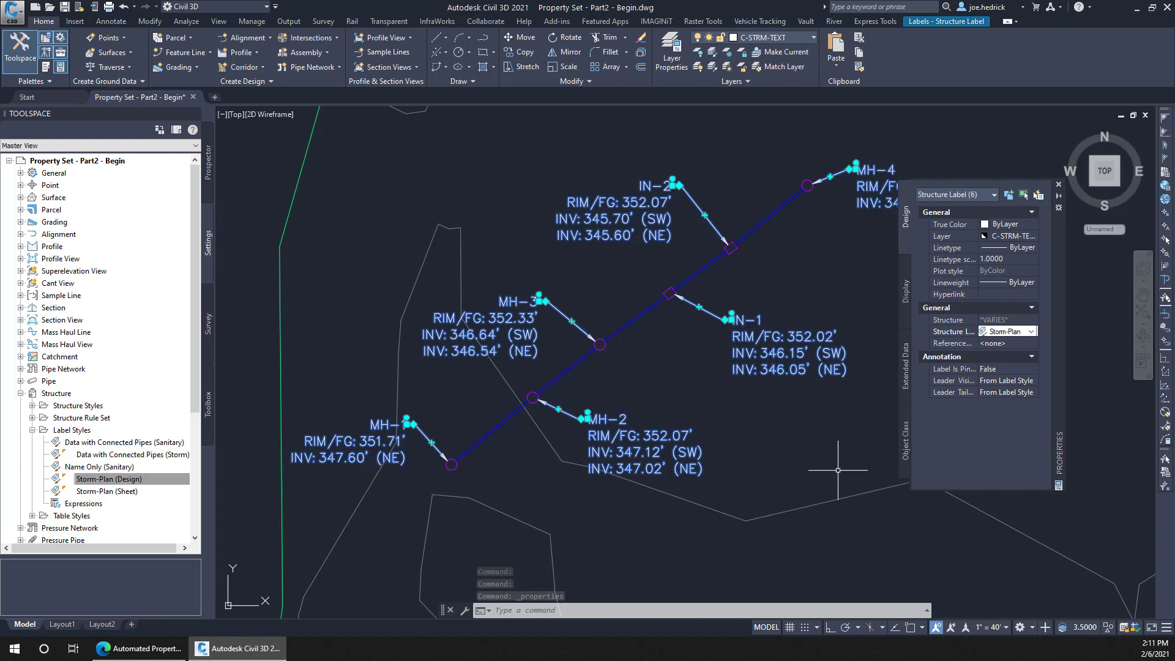
key(Escape)
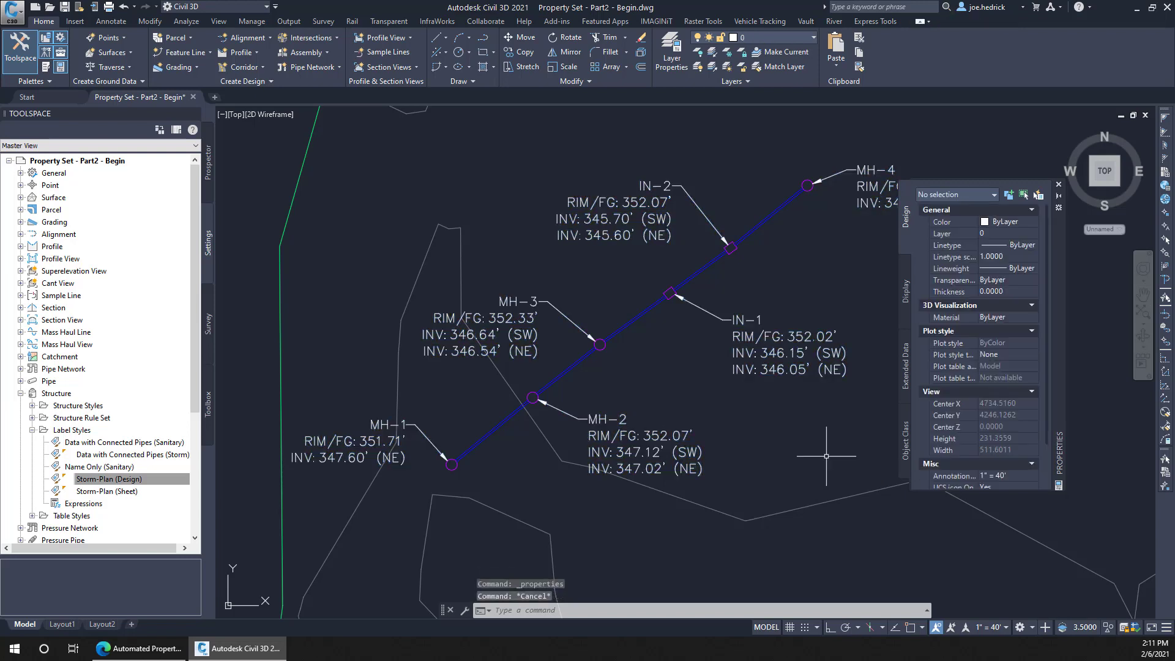